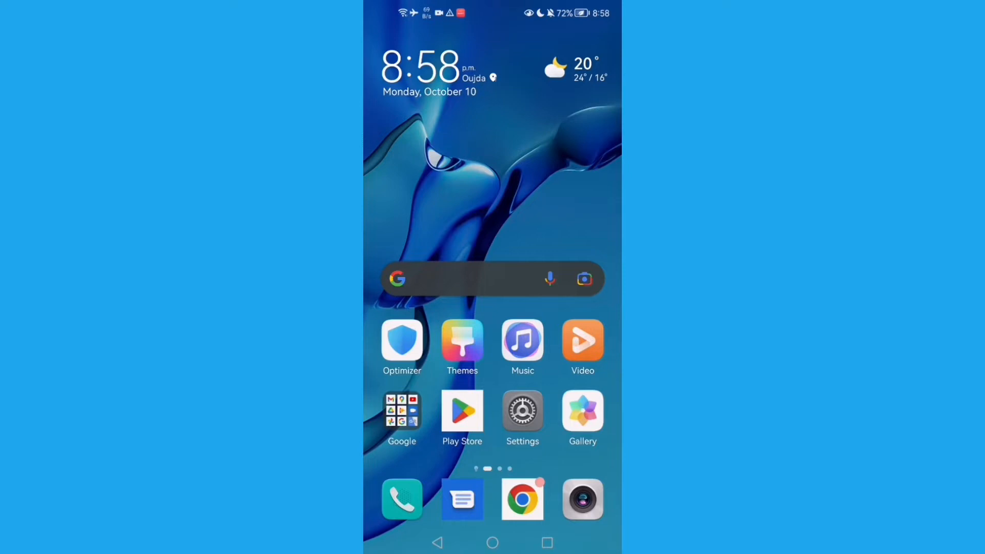
Go into device Settings and scroll down to reach the Apps entry.
click(522, 411)
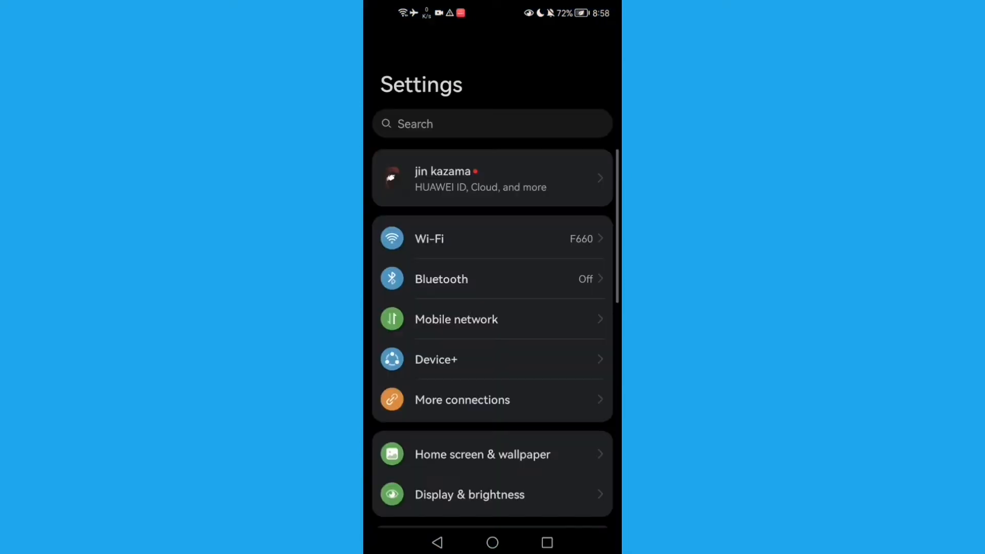
scroll(down, 3)
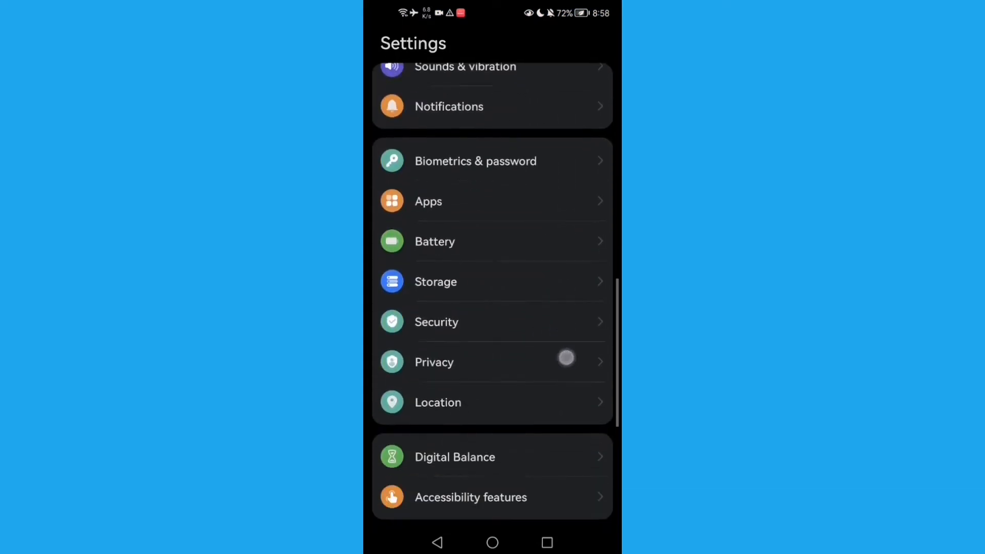
scroll(down, 3)
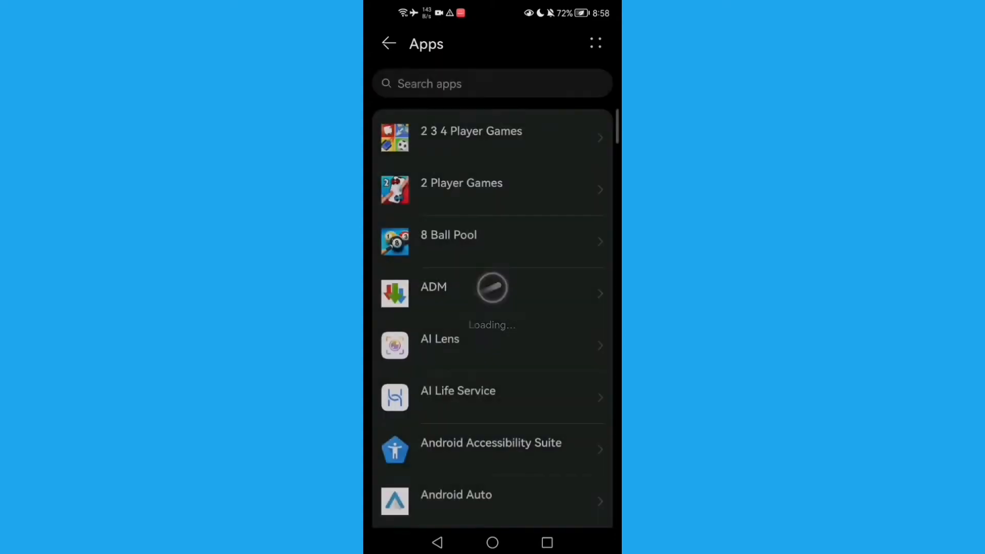
Search the installed apps for 'youtube' and bring up YouTube's app info.
click(492, 83)
text(youtub)
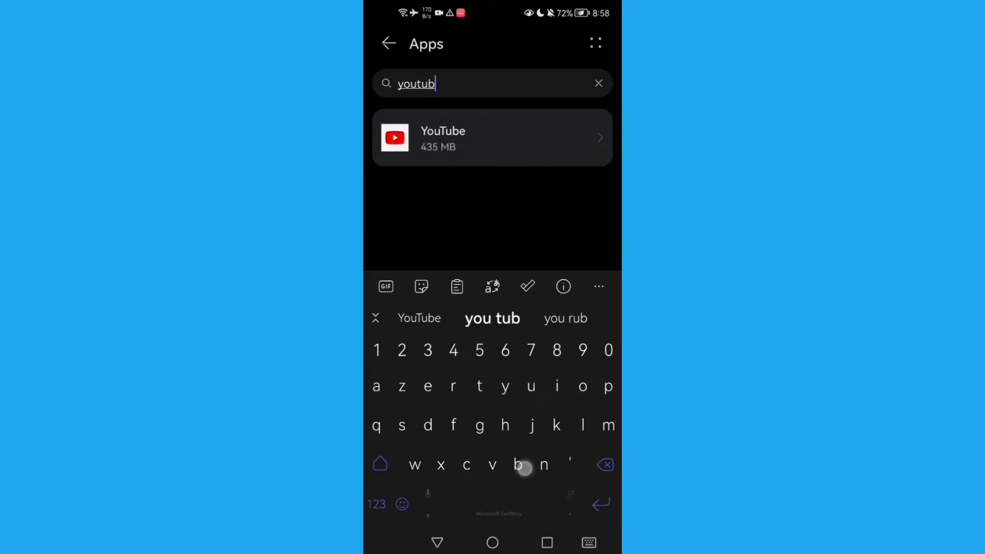
click(492, 137)
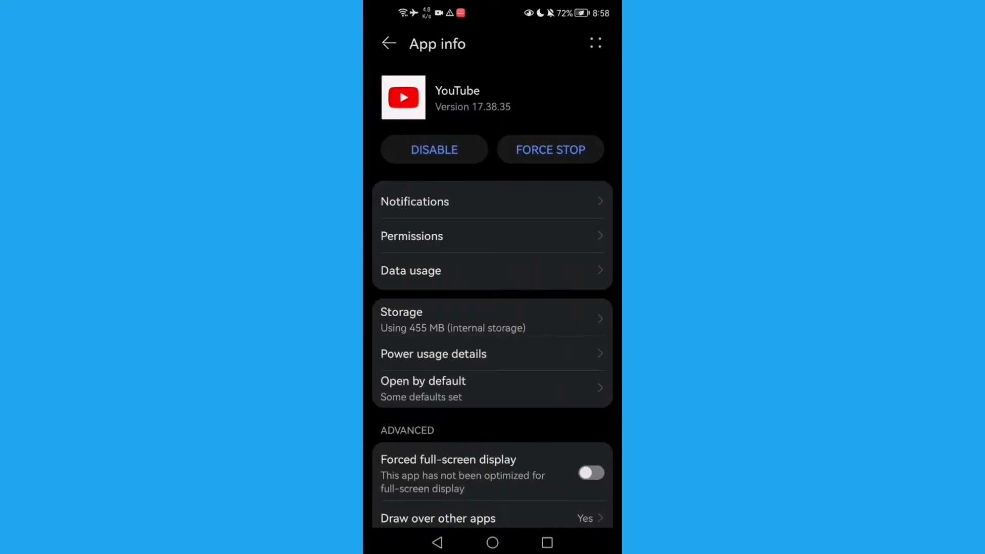
Force-stop YouTube and confirm, showing 455 MB total with 67.11 MB cache.
click(550, 149)
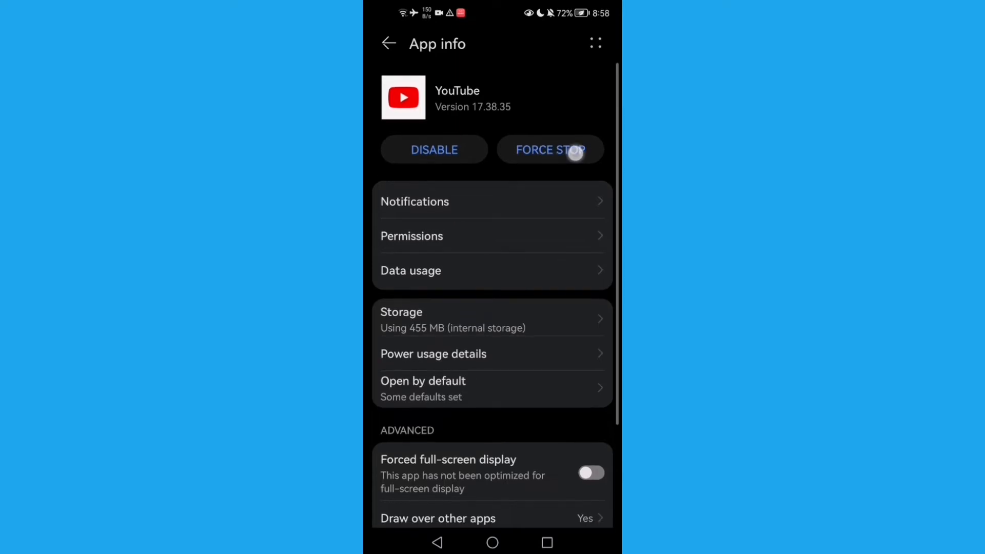
click(549, 149)
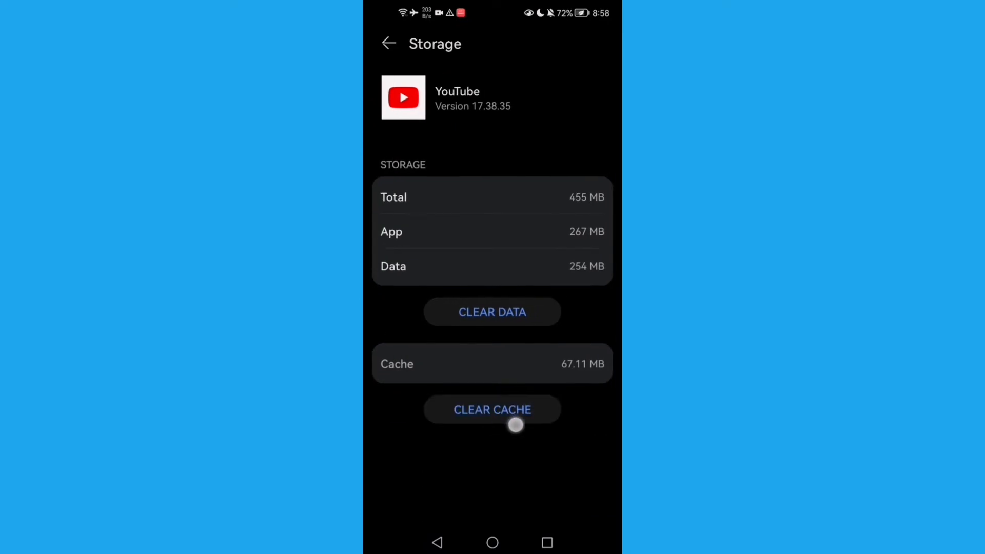
Clear YouTube's cache to 0 B (total now 435 MB) and return to app info.
click(492, 409)
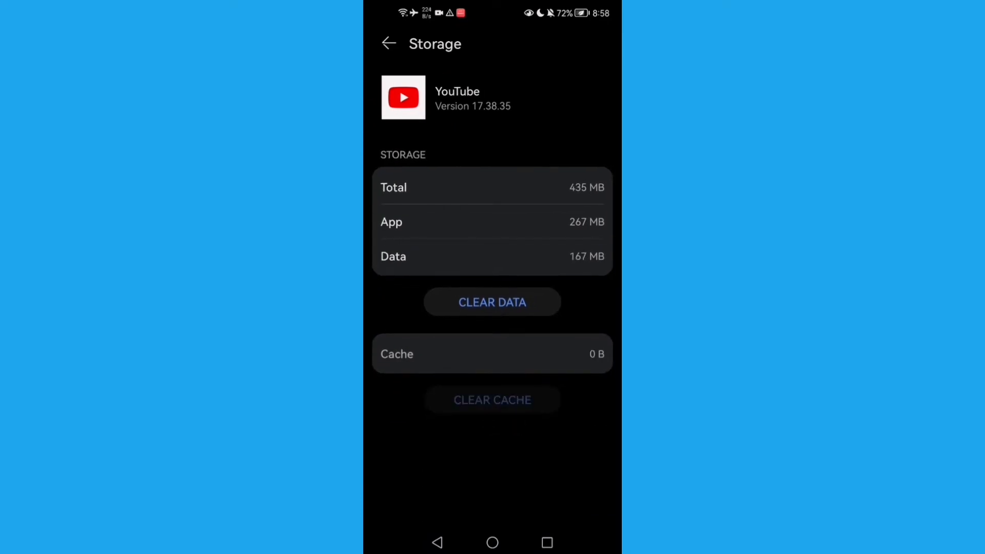
click(389, 43)
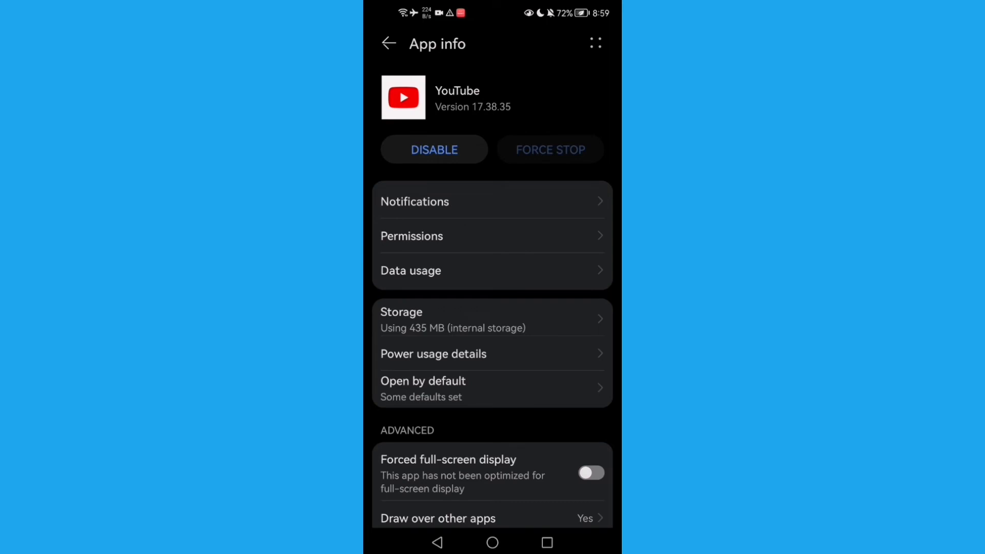